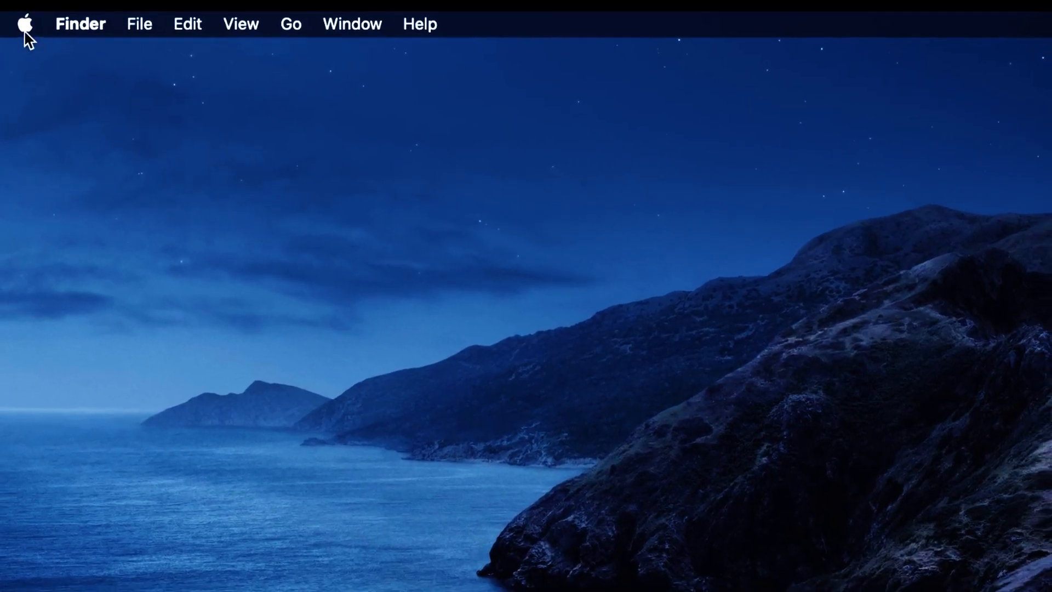
# Launch System Preferences from the Apple menu
pyautogui.click(27, 24)
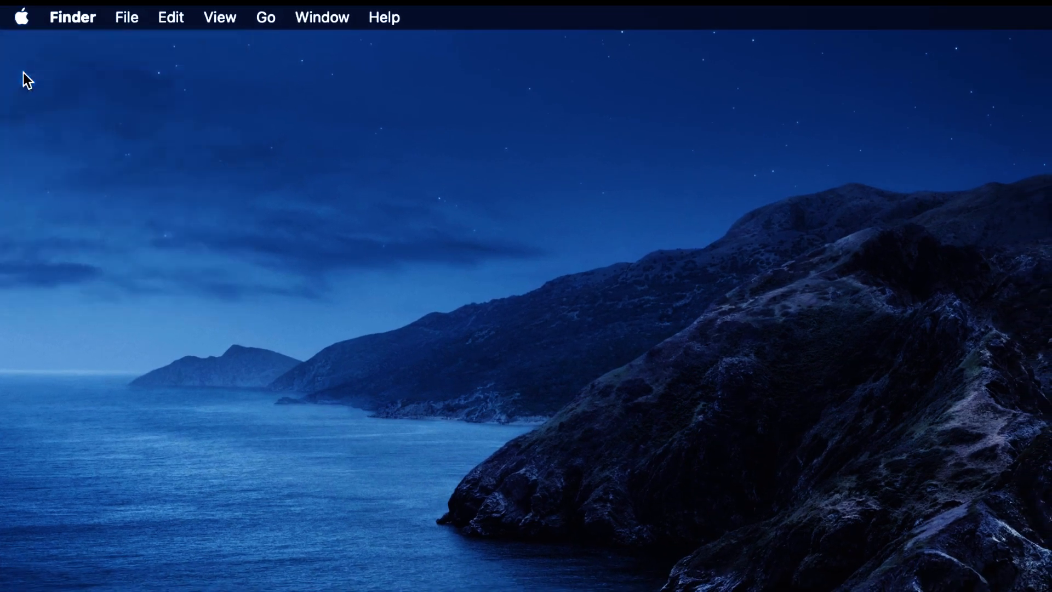
pyautogui.click(20, 17)
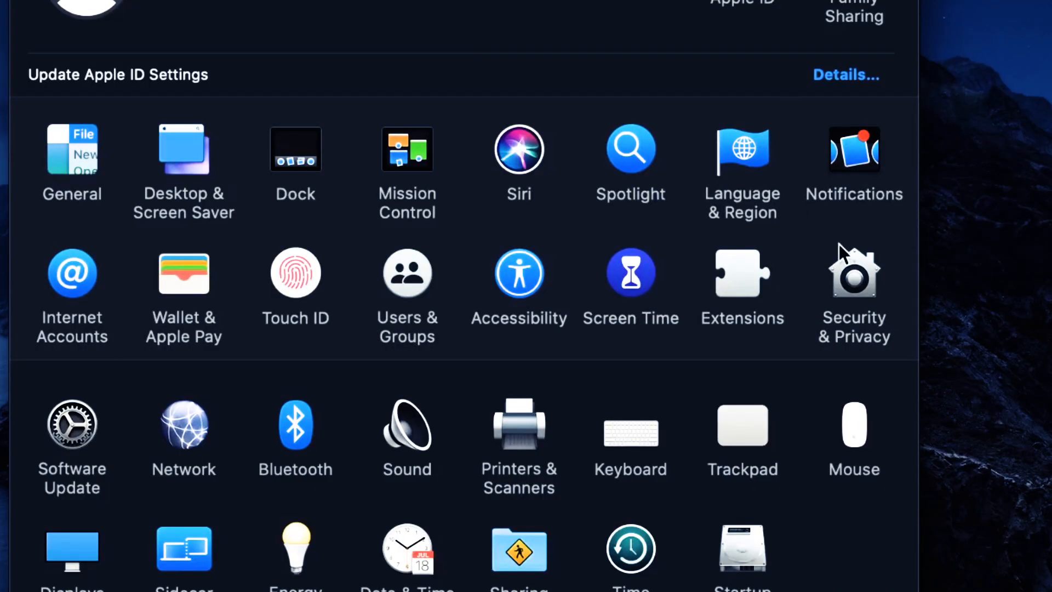
pyautogui.moveTo(885, 320)
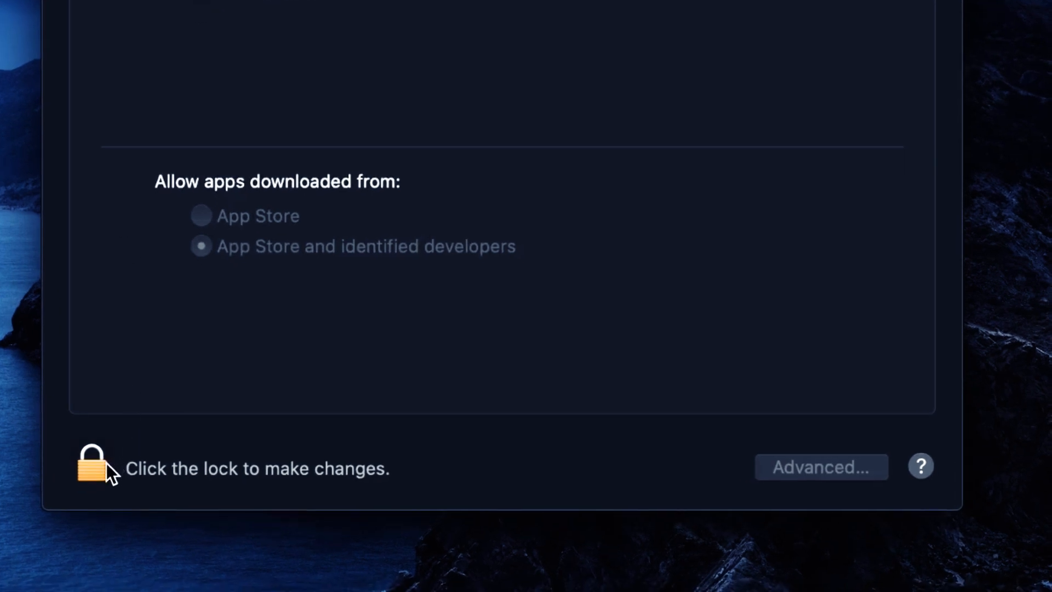
# Unlock Security & Privacy settings by authenticating through the lock icon
pyautogui.click(92, 463)
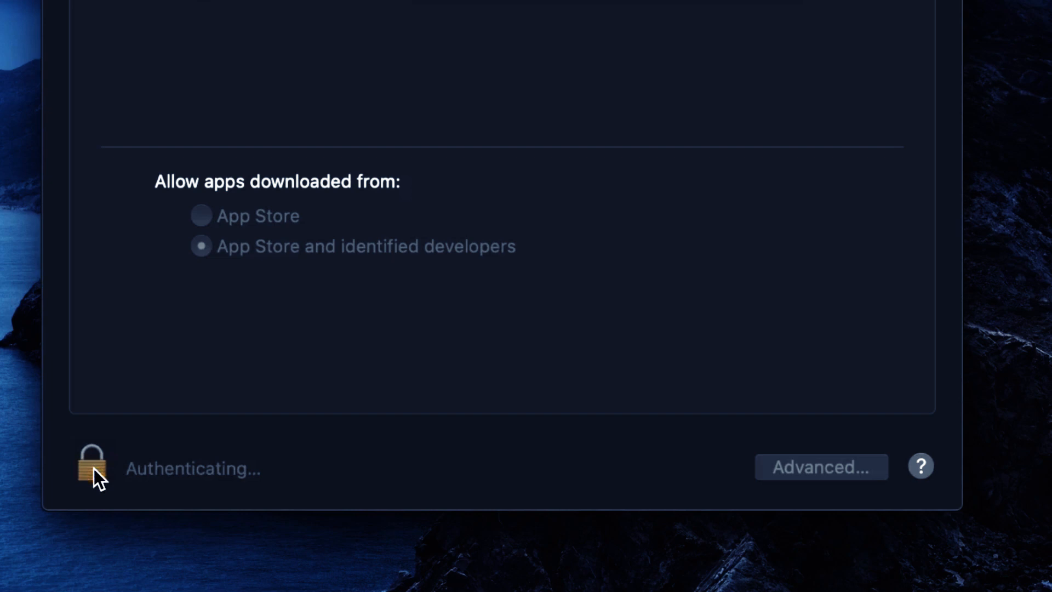
pyautogui.click(93, 463)
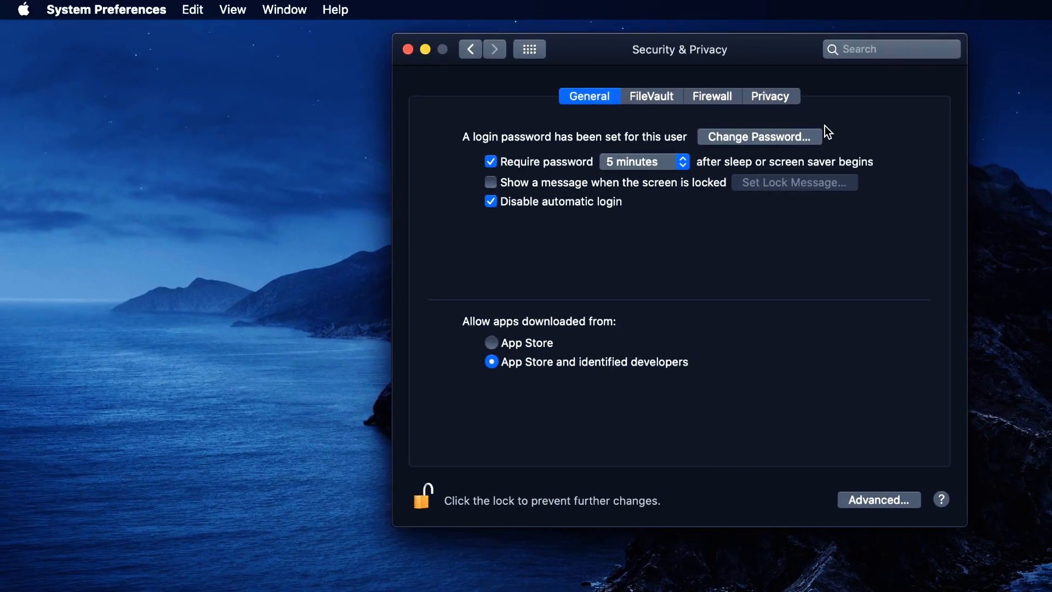
pyautogui.moveTo(776, 108)
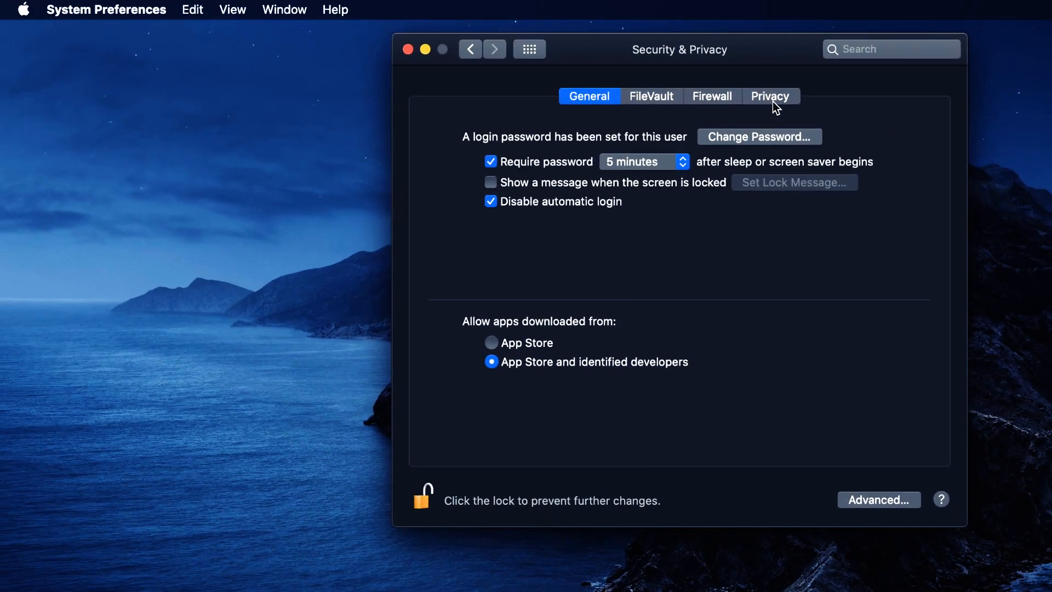
# Show the Privacy tab's Accessibility list of apps allowed to control the computer
pyautogui.click(769, 96)
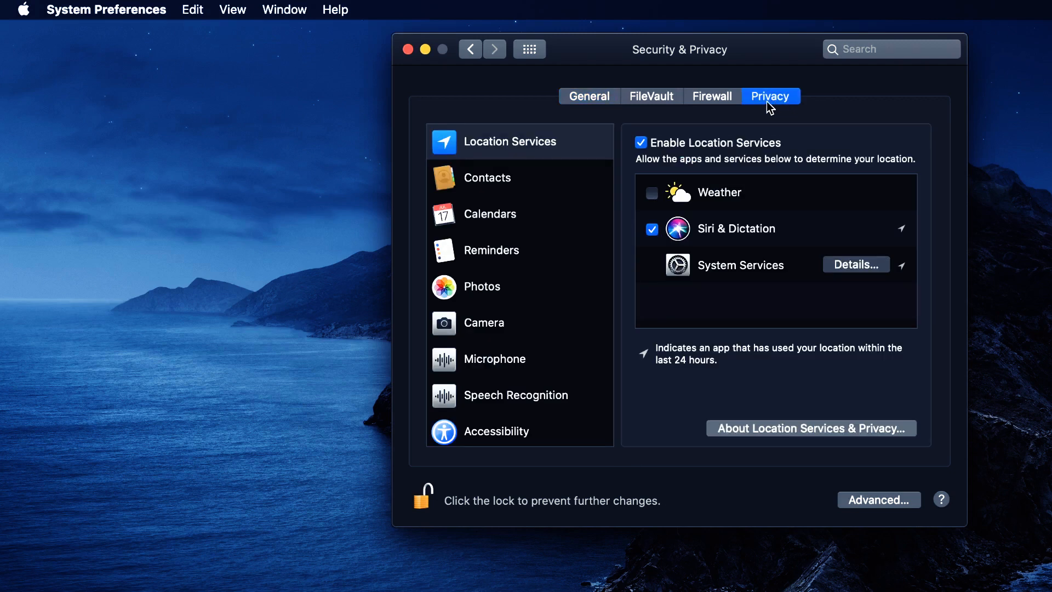
pyautogui.moveTo(515, 364)
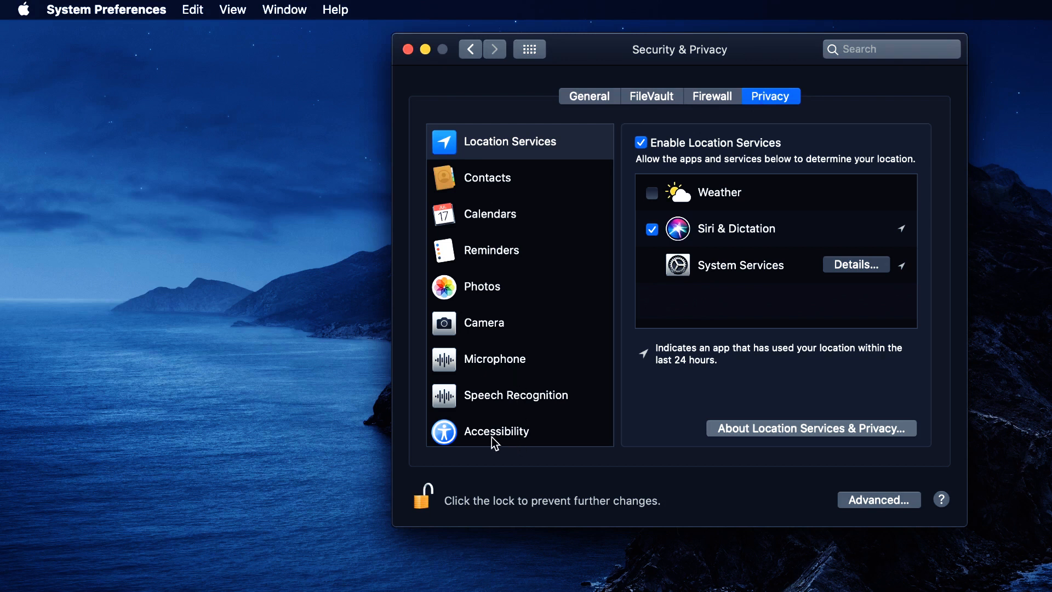
pyautogui.click(496, 430)
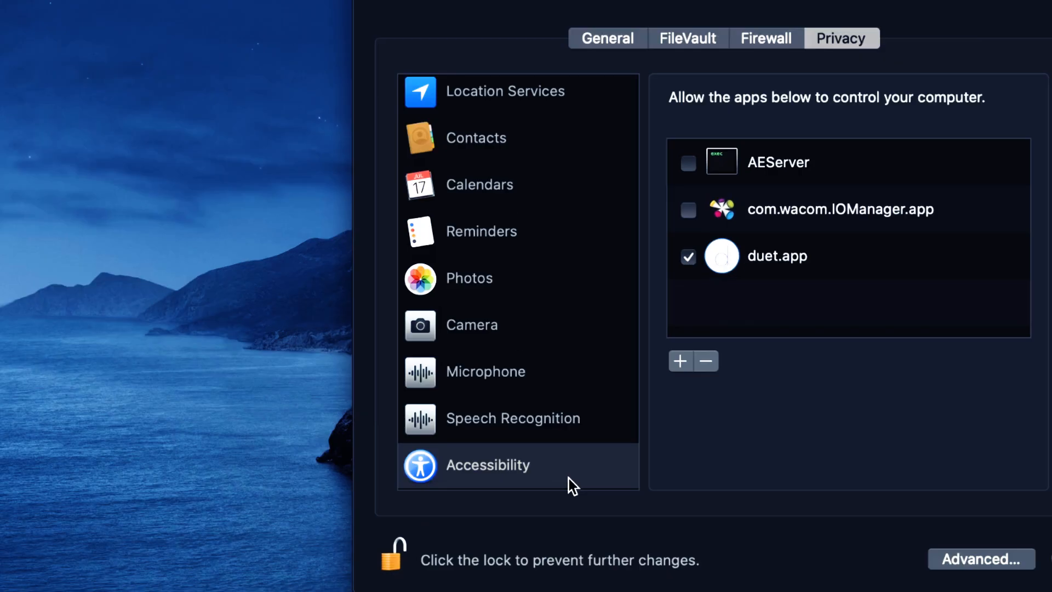
pyautogui.moveTo(817, 455)
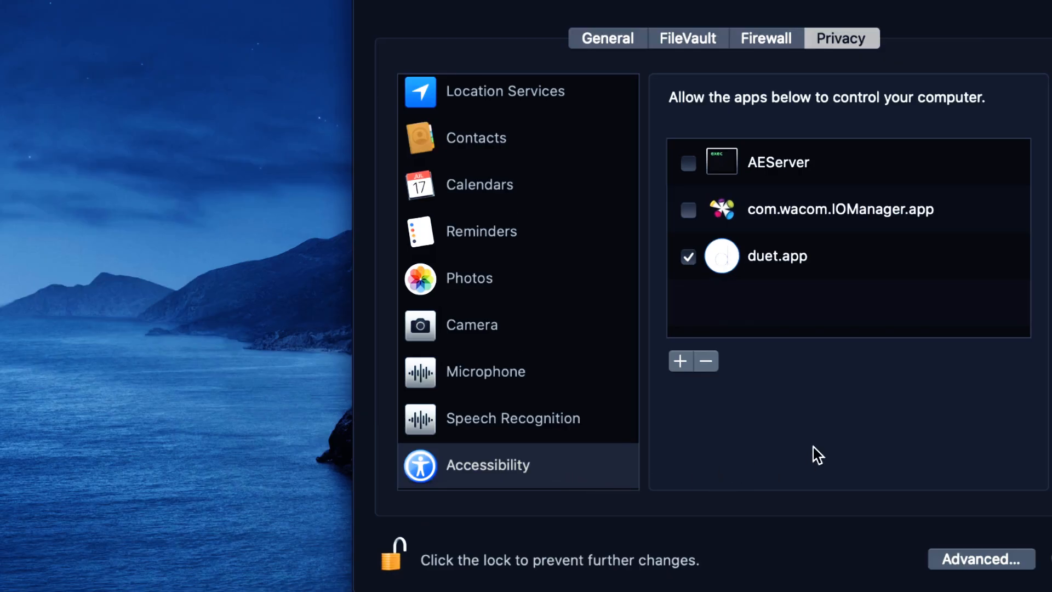
pyautogui.moveTo(883, 159)
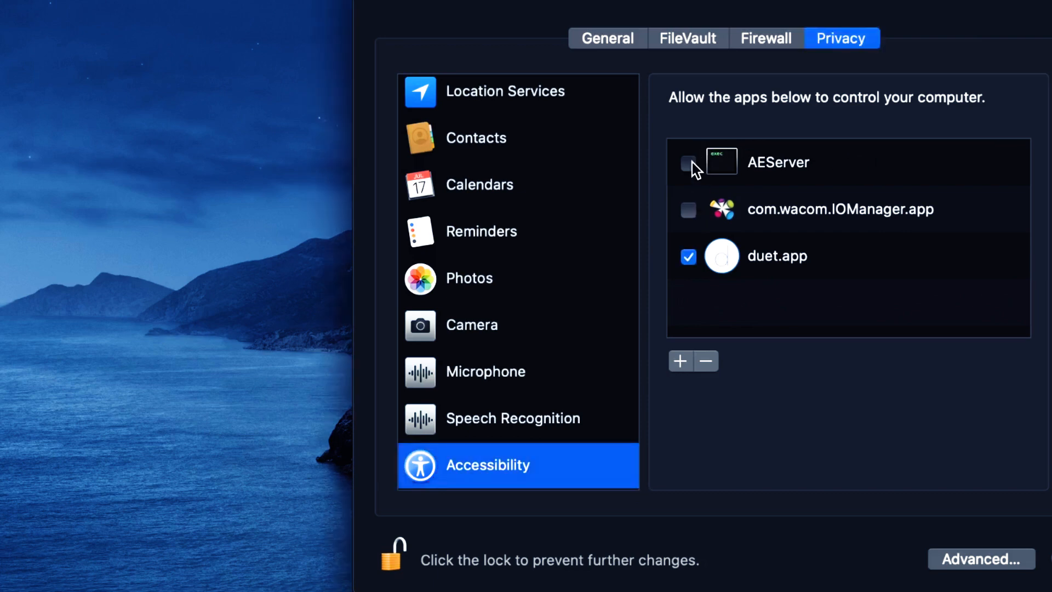
# Allow AEServer in the Accessibility list and dismiss the Wacom security warning
pyautogui.click(688, 163)
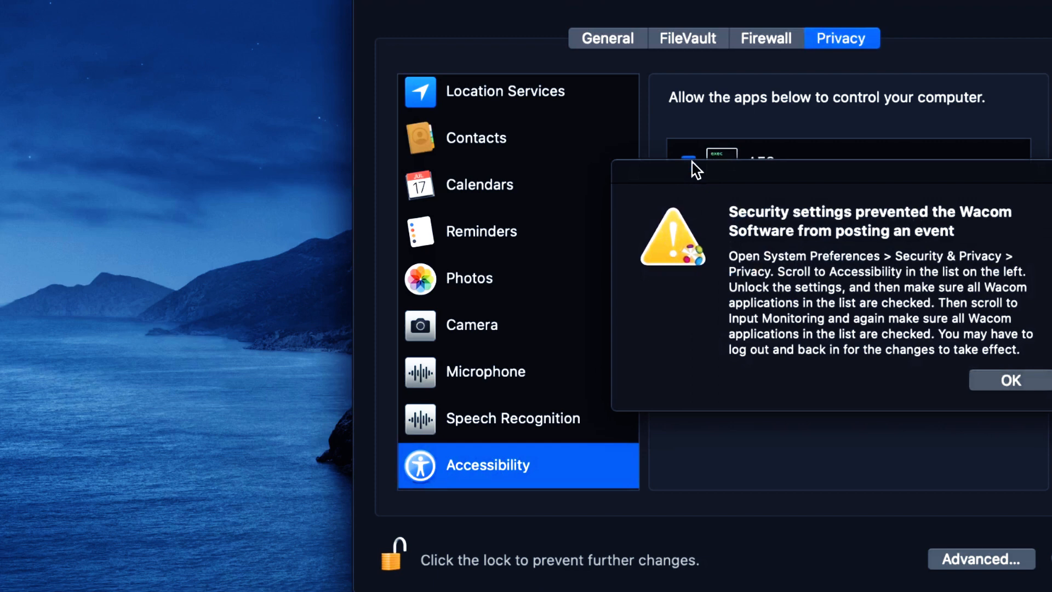
pyautogui.moveTo(825, 216)
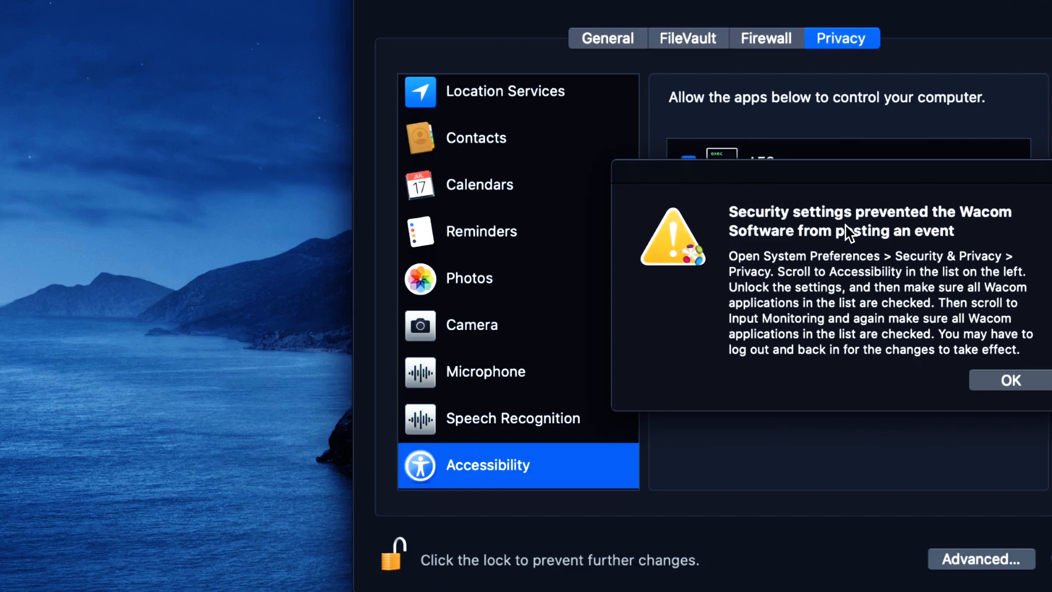
pyautogui.moveTo(1039, 388)
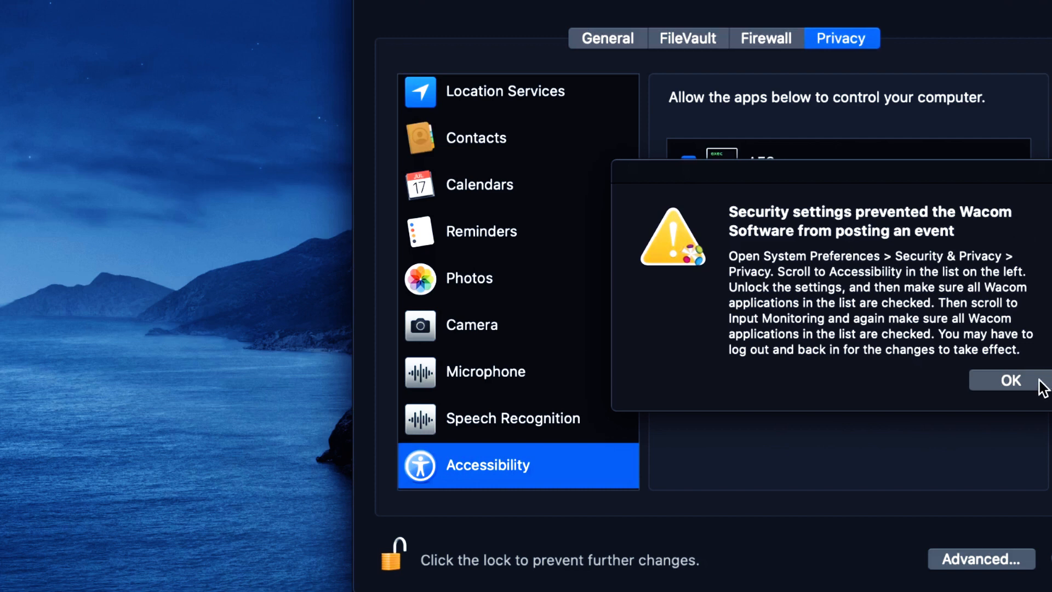
pyautogui.click(1009, 380)
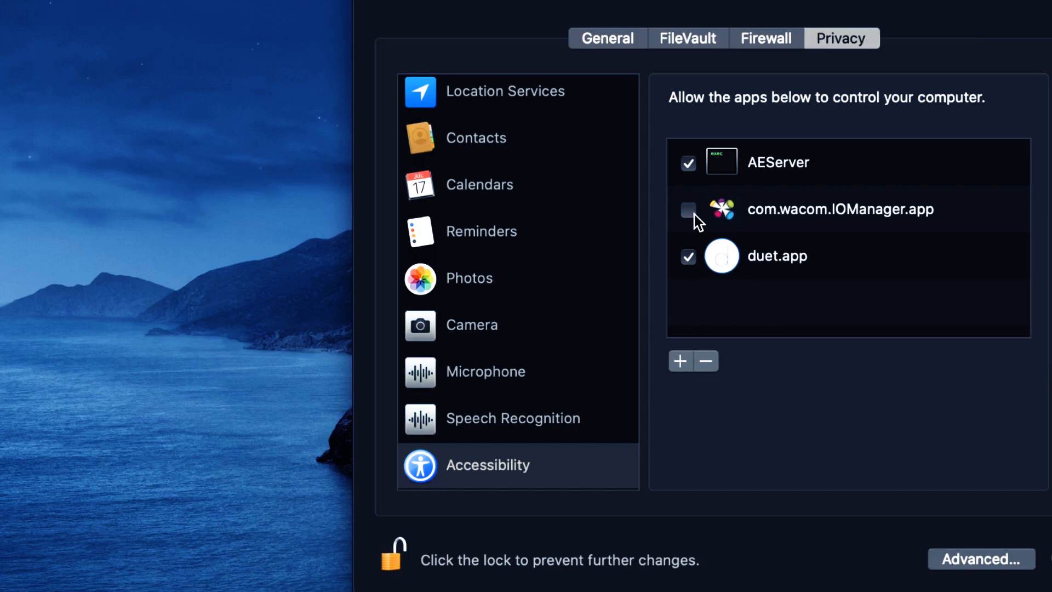
# Allow com.wacom.IOManager.app to control the computer
pyautogui.click(687, 209)
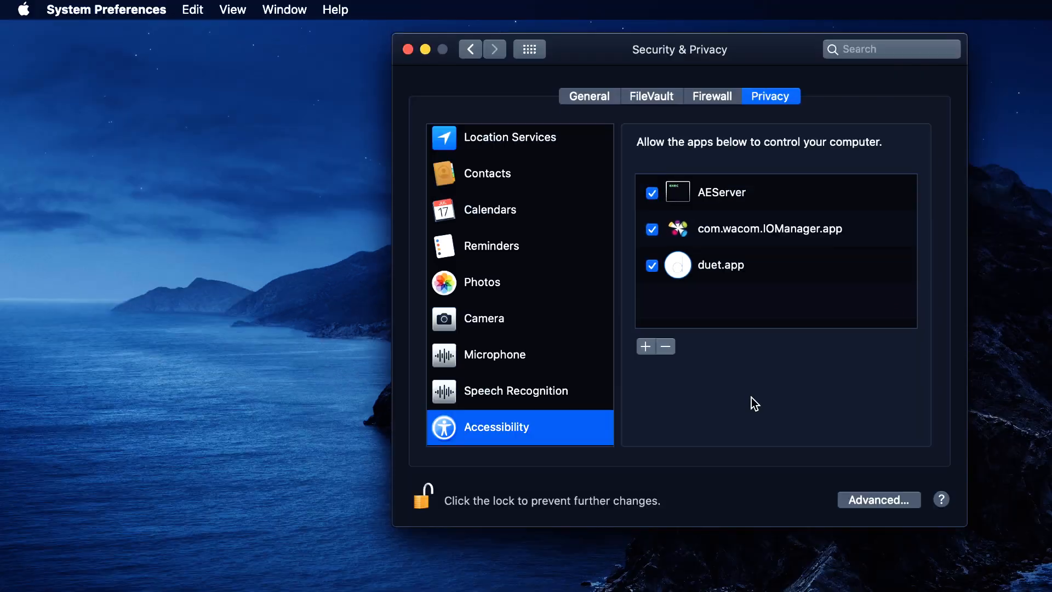
pyautogui.moveTo(879, 217)
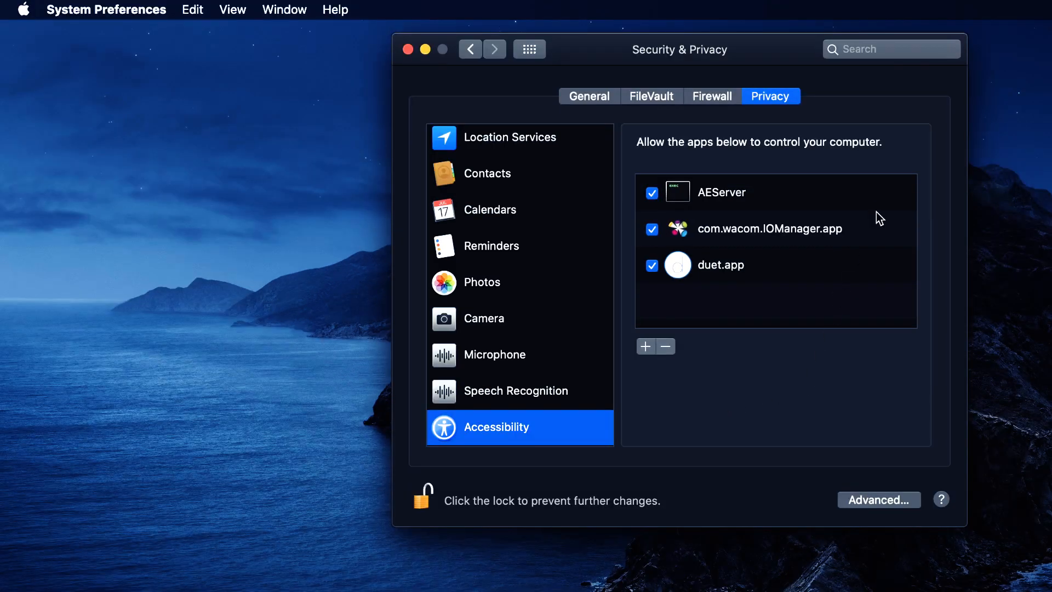
pyautogui.moveTo(834, 186)
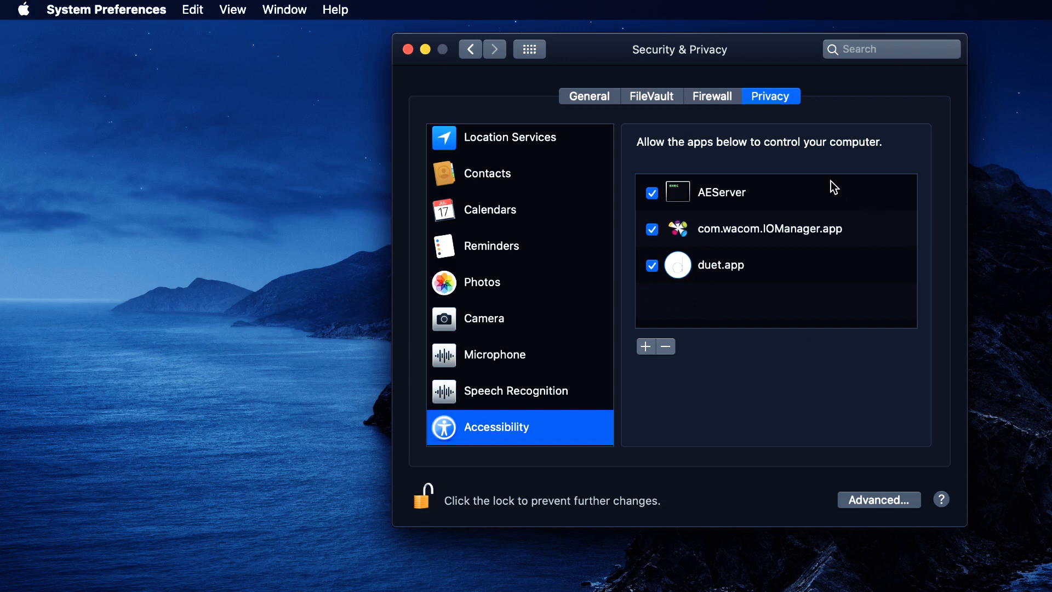
pyautogui.moveTo(672, 68)
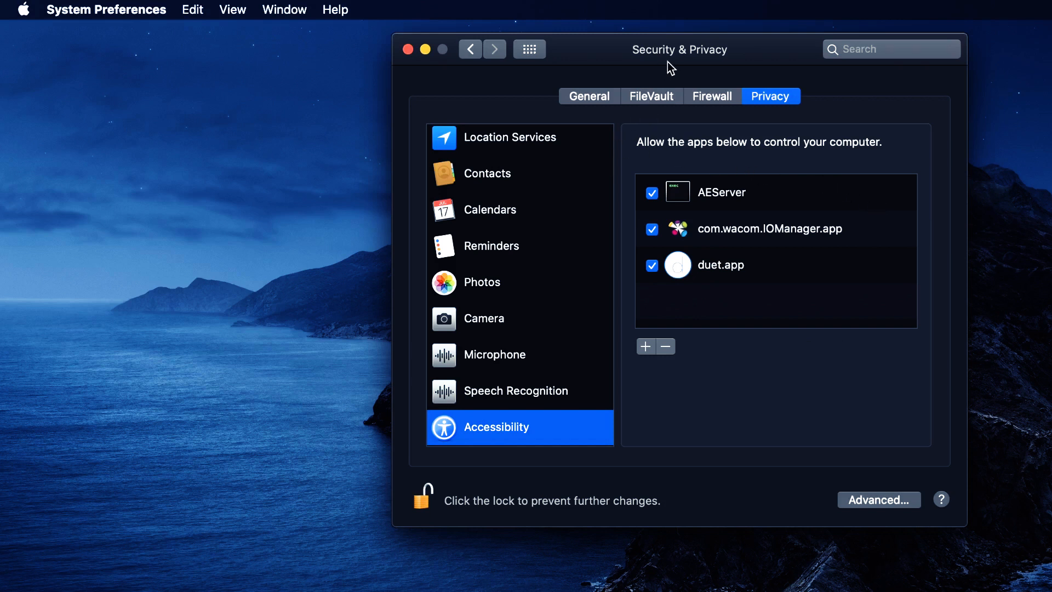
pyautogui.moveTo(502, 79)
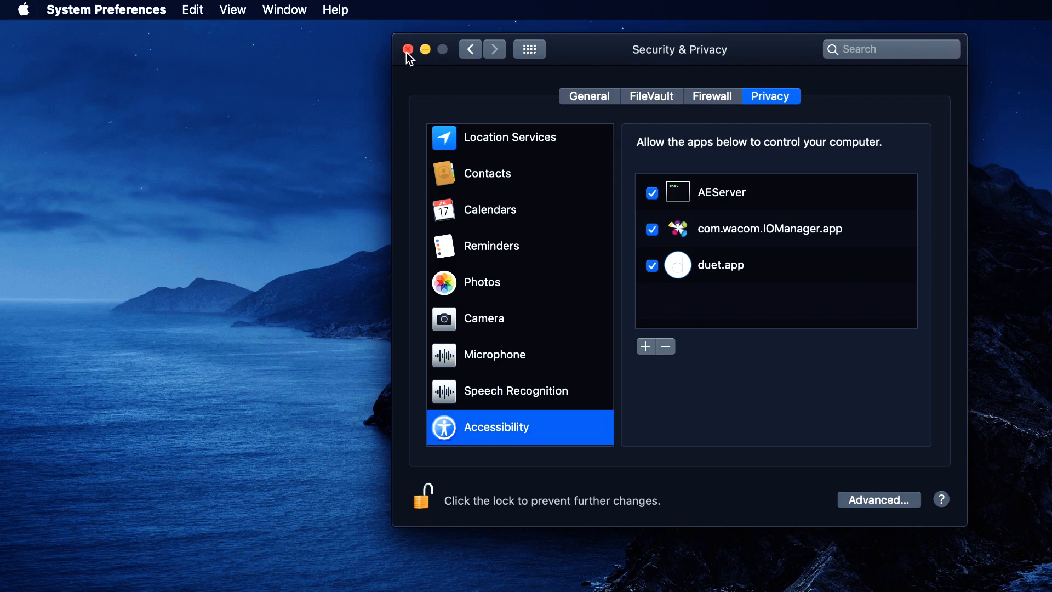
# Close the System Preferences window
pyautogui.click(407, 48)
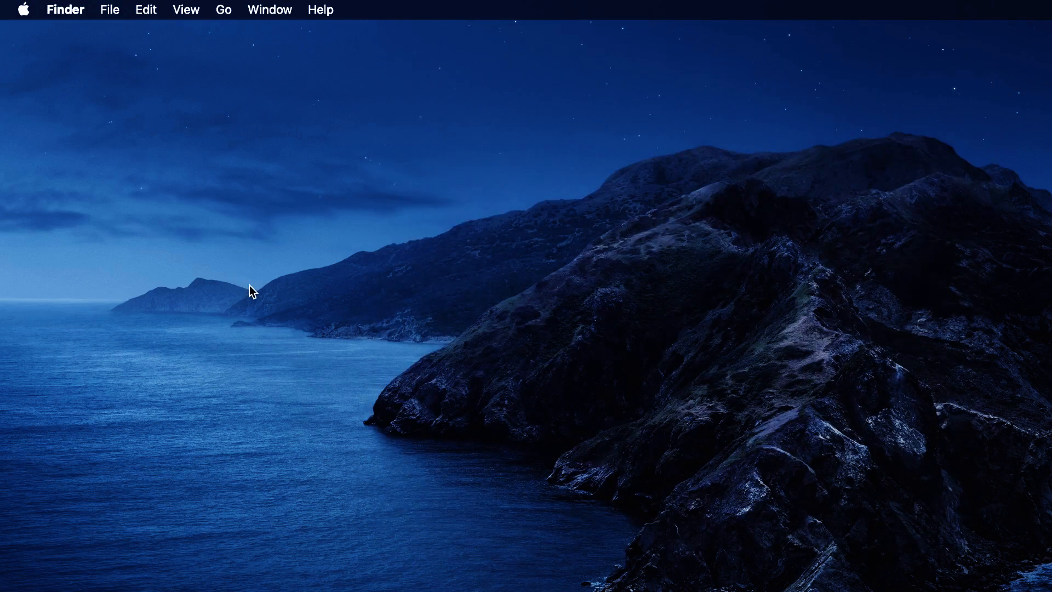
pyautogui.moveTo(322, 337)
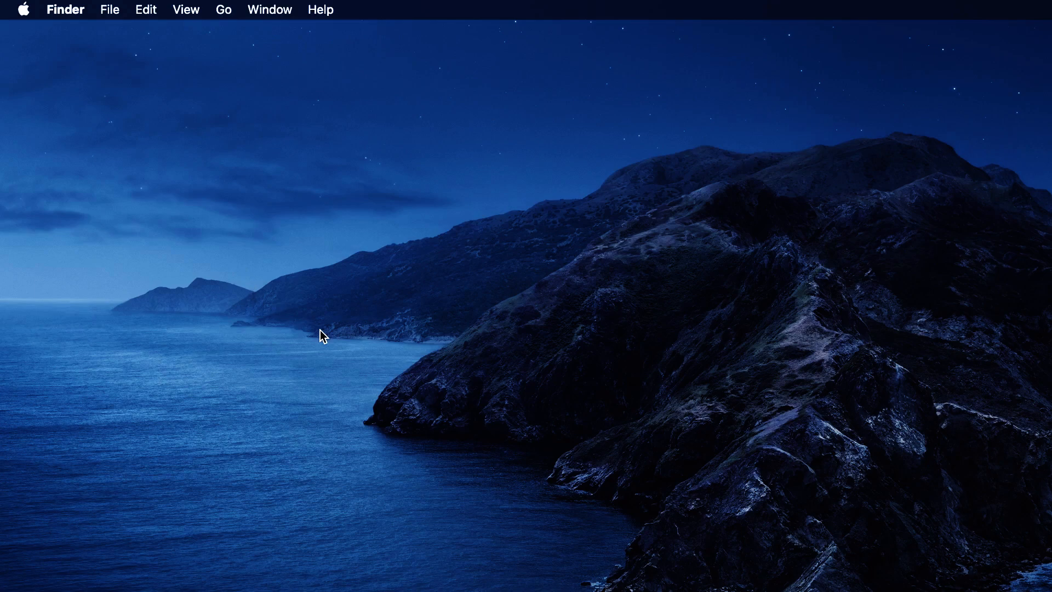
pyautogui.moveTo(782, 499)
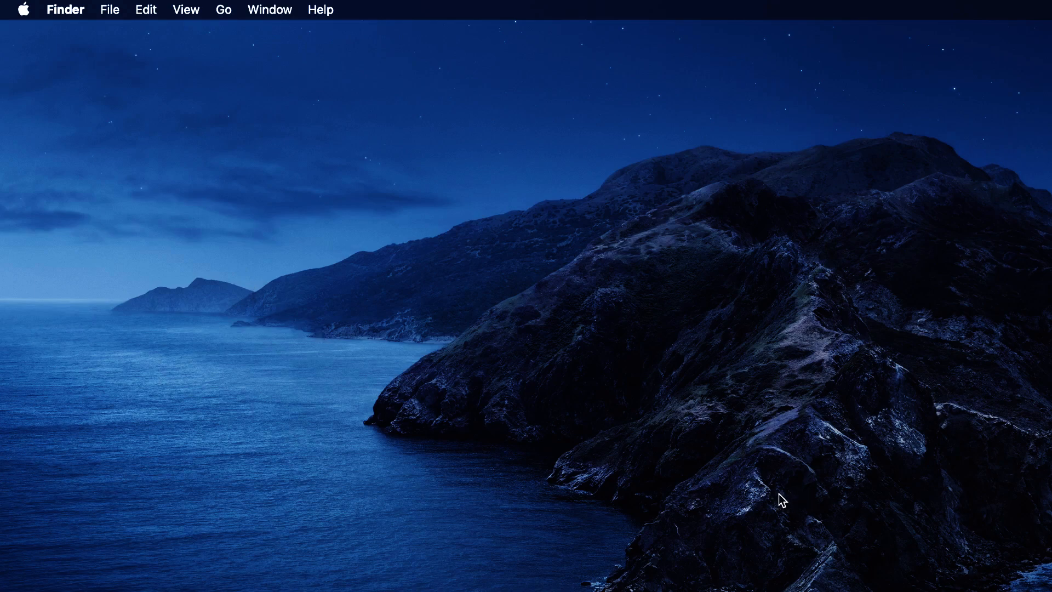